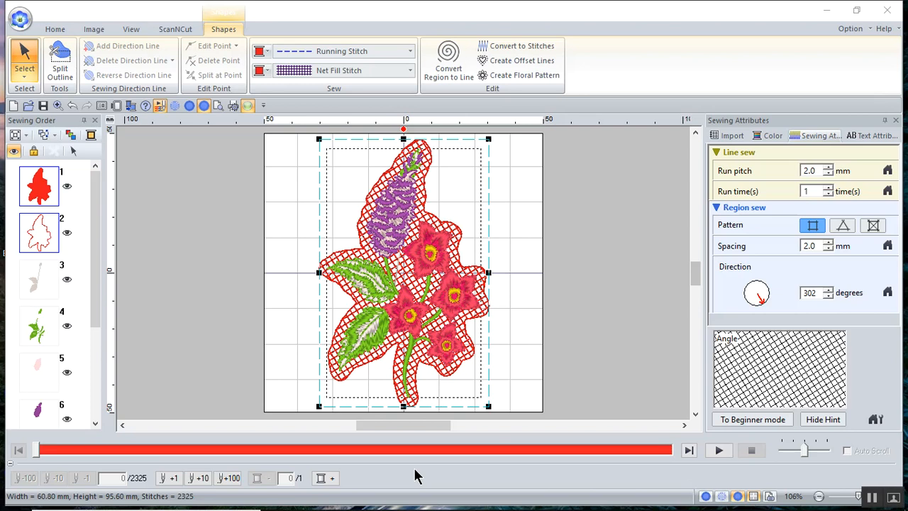
mouse_move(465, 355)
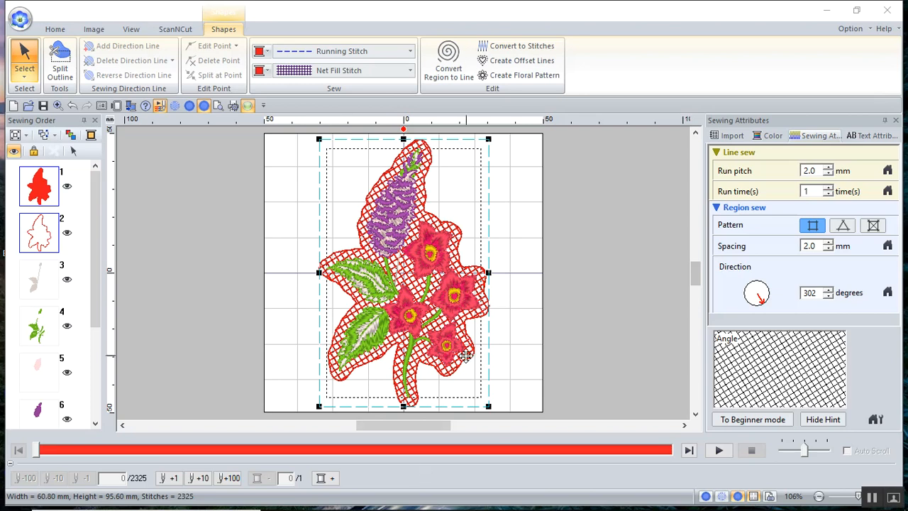
mouse_move(518, 412)
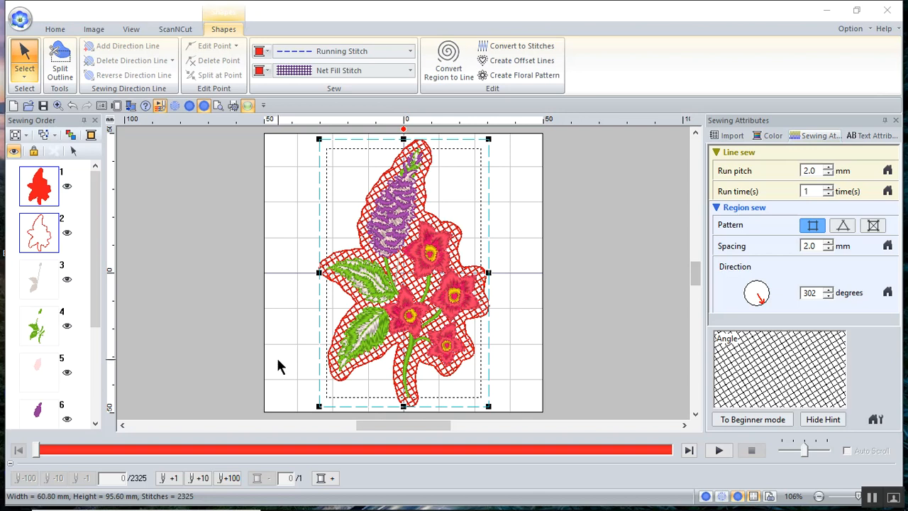
mouse_move(307, 364)
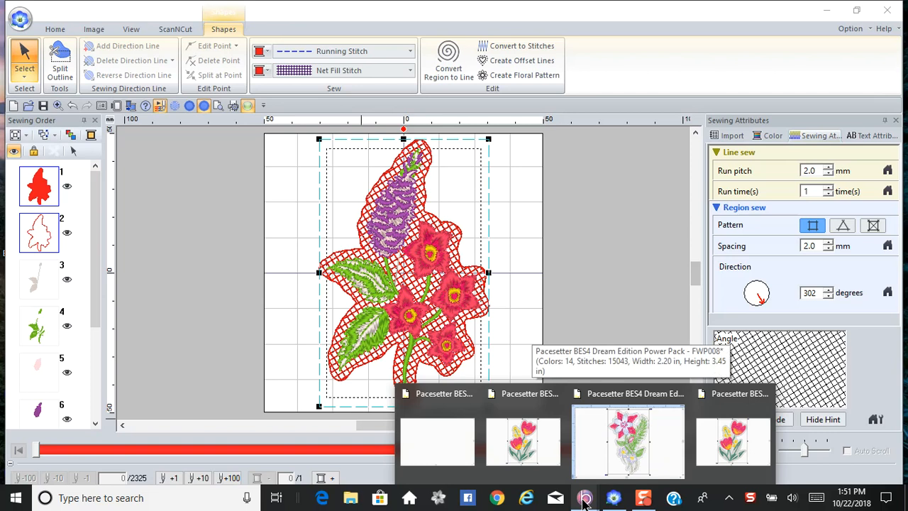
mouse_move(628, 440)
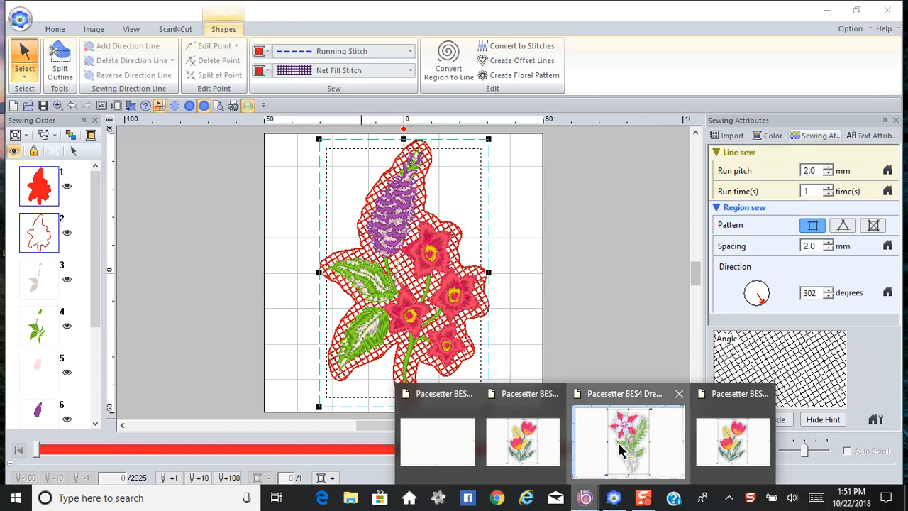
- Bring the BES4 window with the FWP008 flower design to the front
left_click(627, 439)
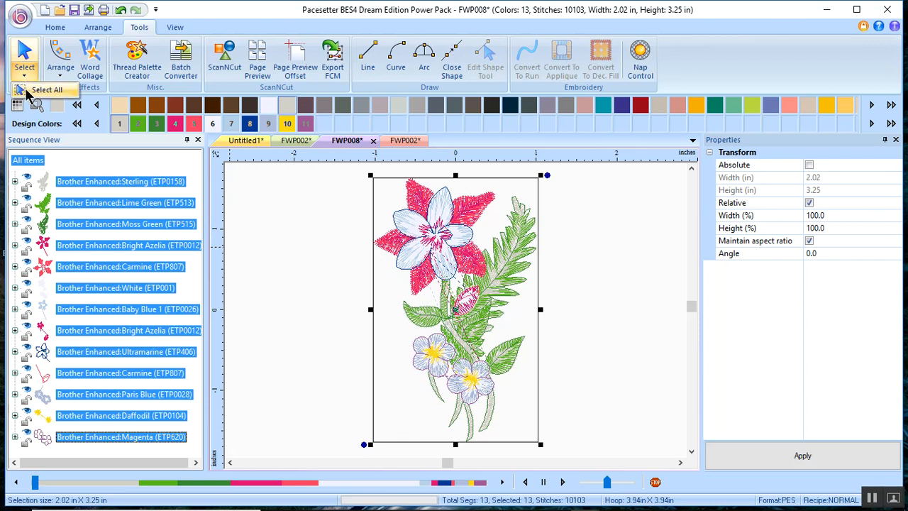
mouse_move(36, 110)
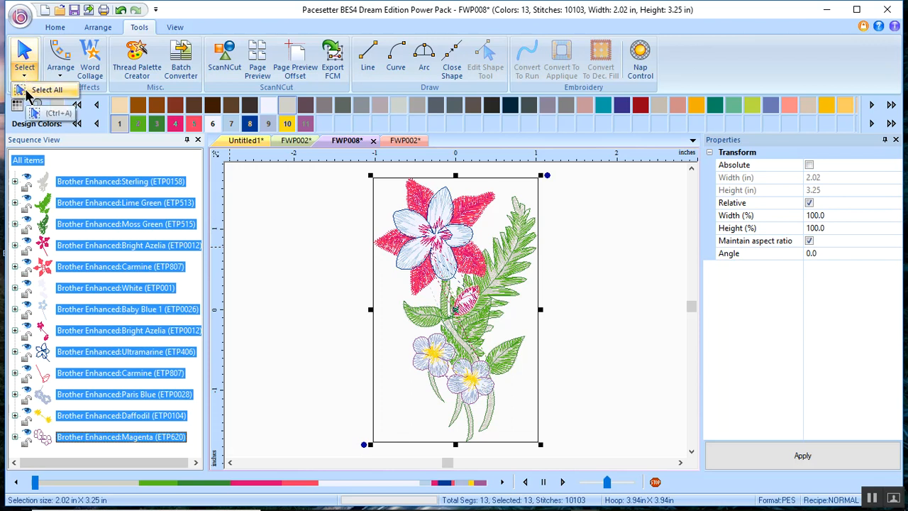
mouse_move(677, 329)
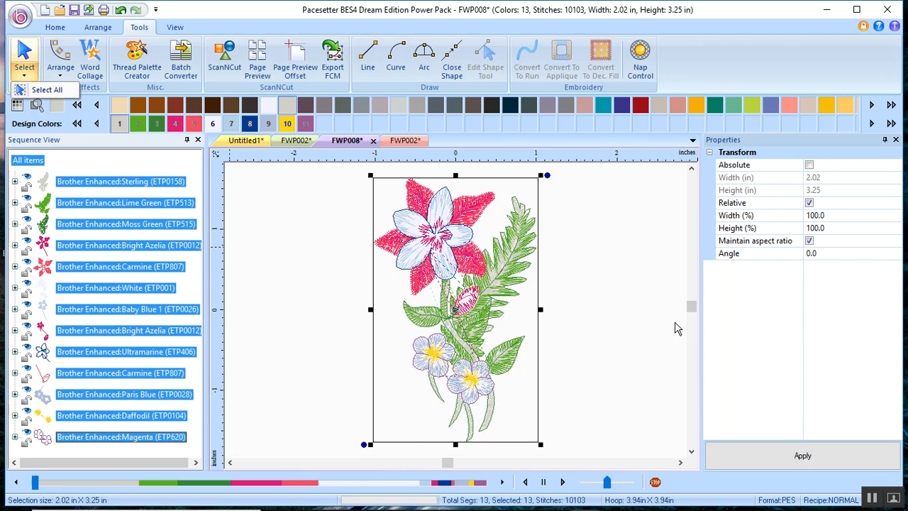
mouse_move(616, 416)
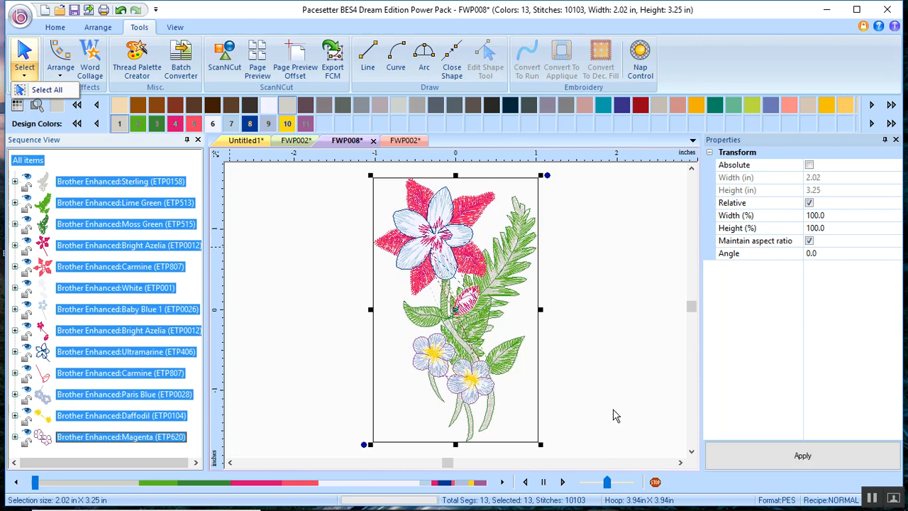
mouse_move(667, 66)
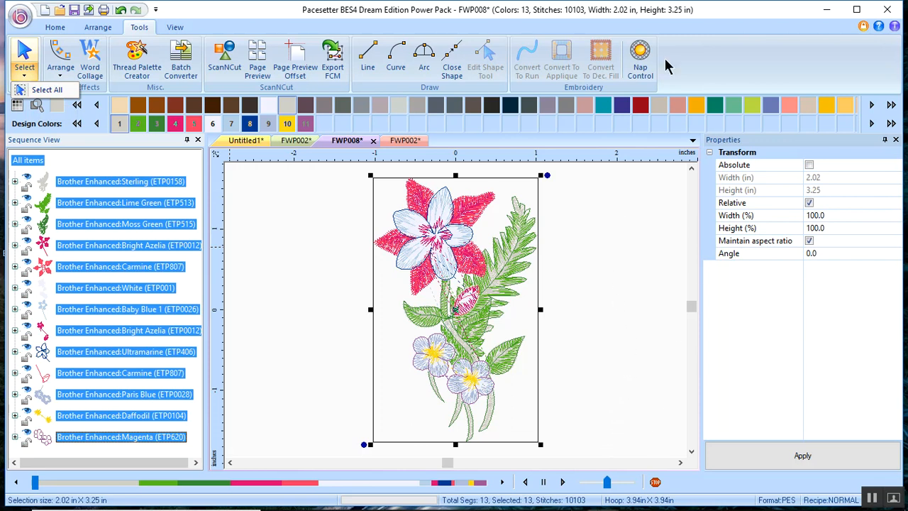
mouse_move(142, 36)
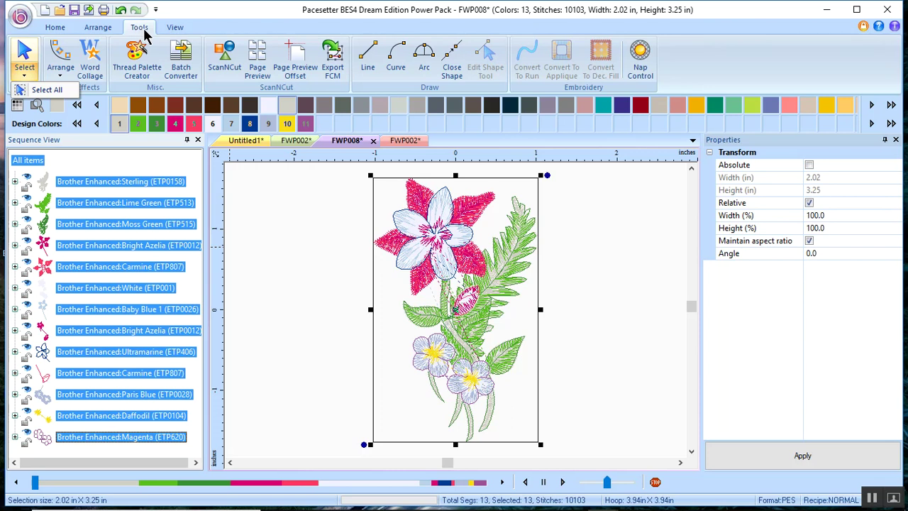
- Add a nap control underlay 0.08 in from the stitches with a finishing run
left_click(98, 26)
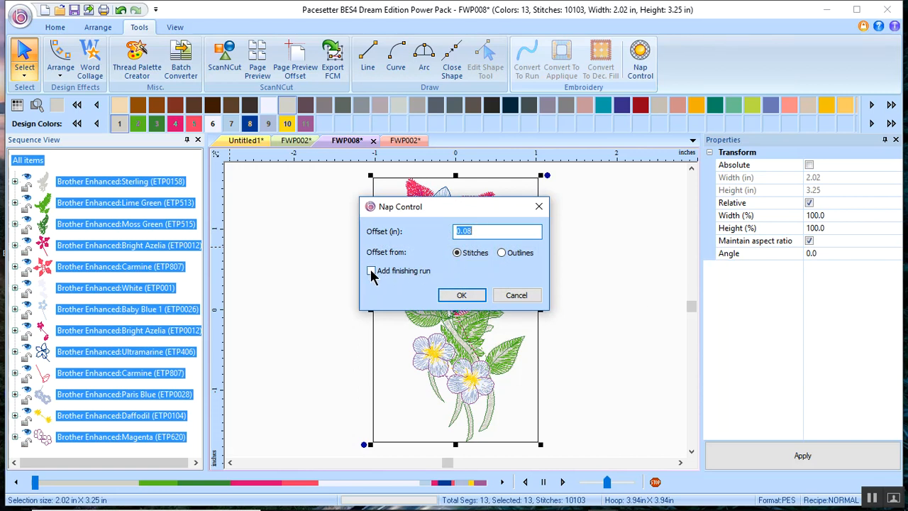
left_click(371, 270)
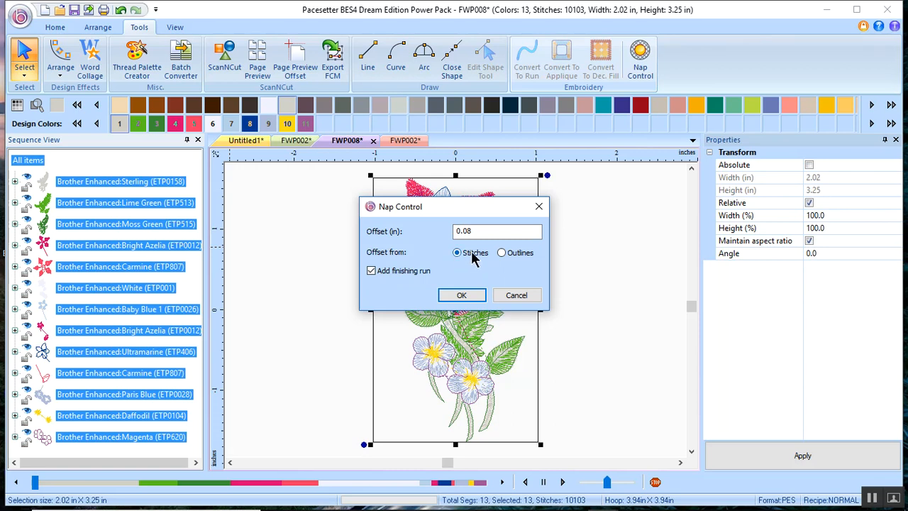
mouse_move(462, 295)
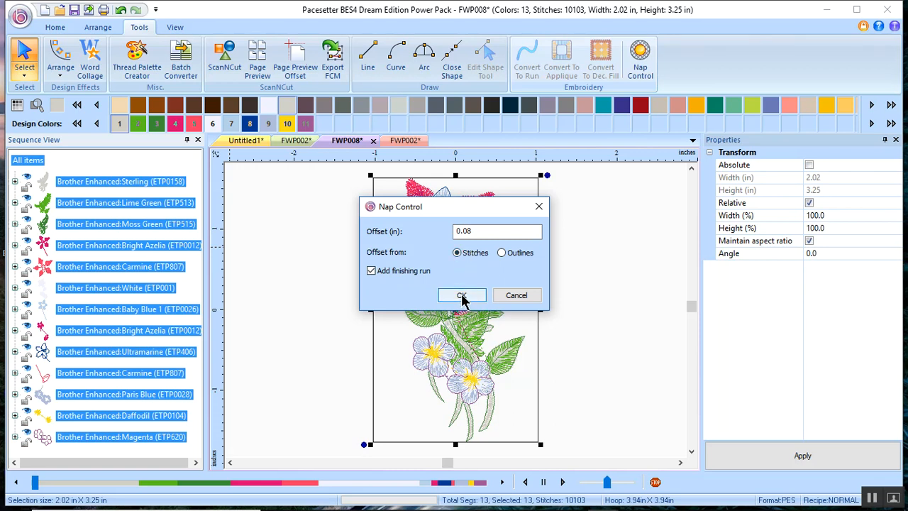
left_click(462, 295)
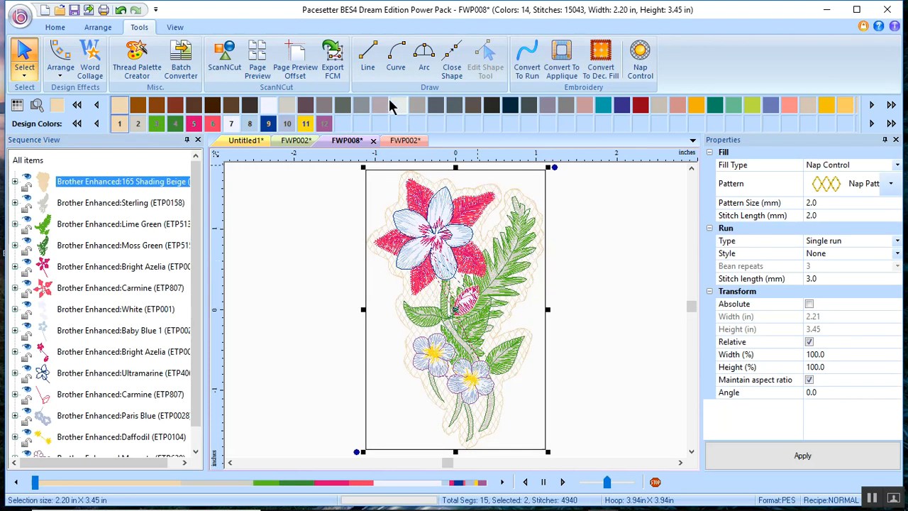
mouse_move(381, 105)
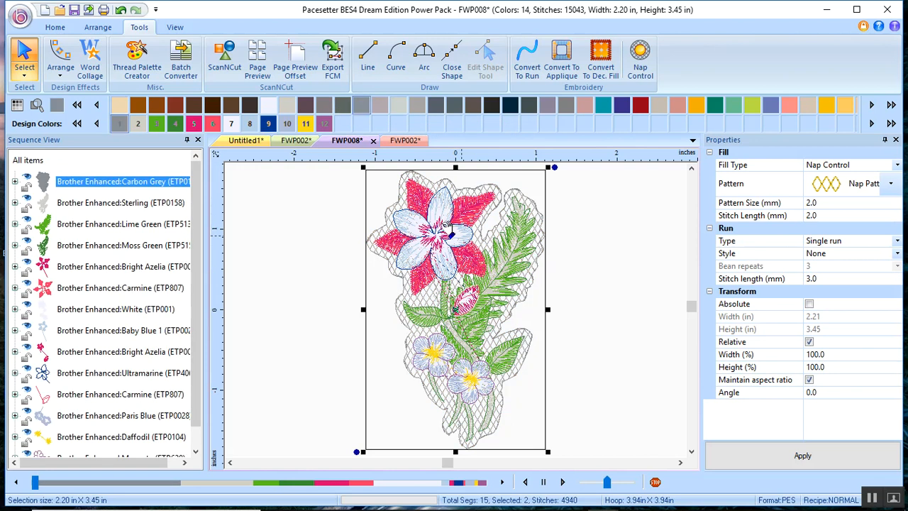
mouse_move(508, 411)
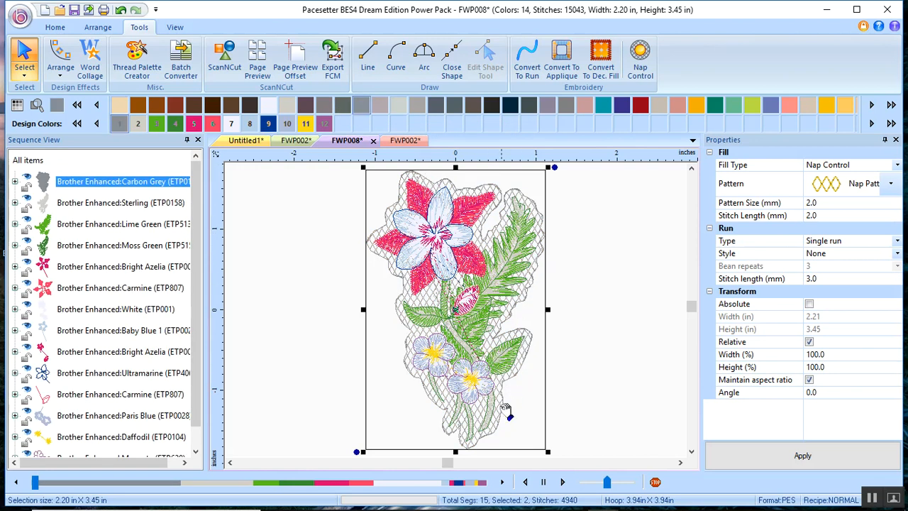
mouse_move(500, 397)
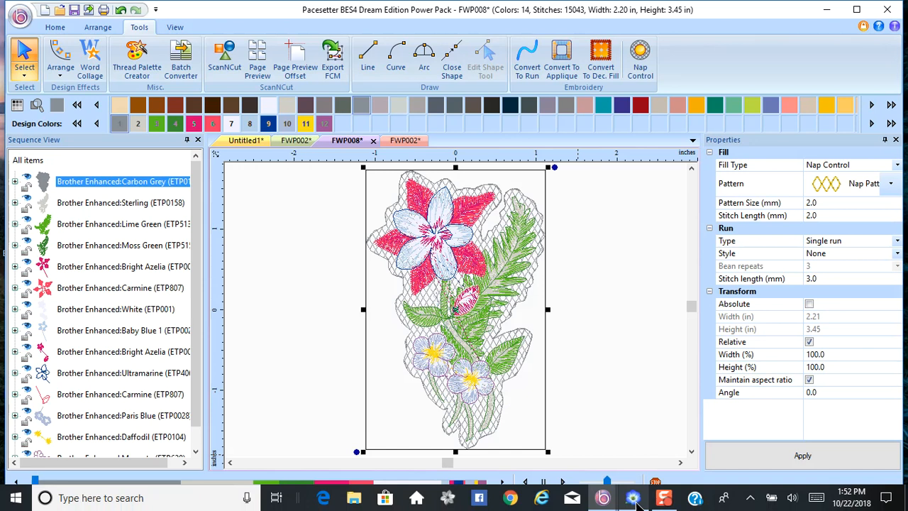
- Delete the red net-fill mesh and its outline (Sewing Order items 1 and 2)
left_click(663, 497)
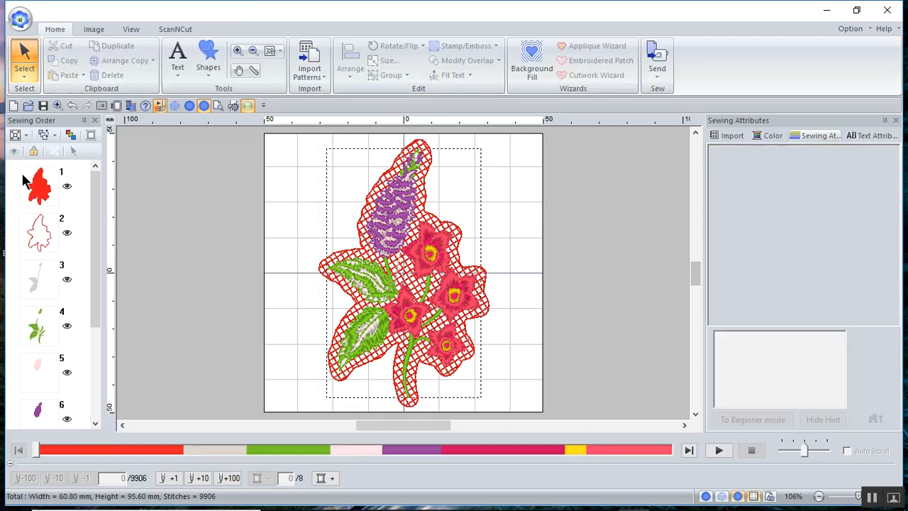
left_click(39, 185)
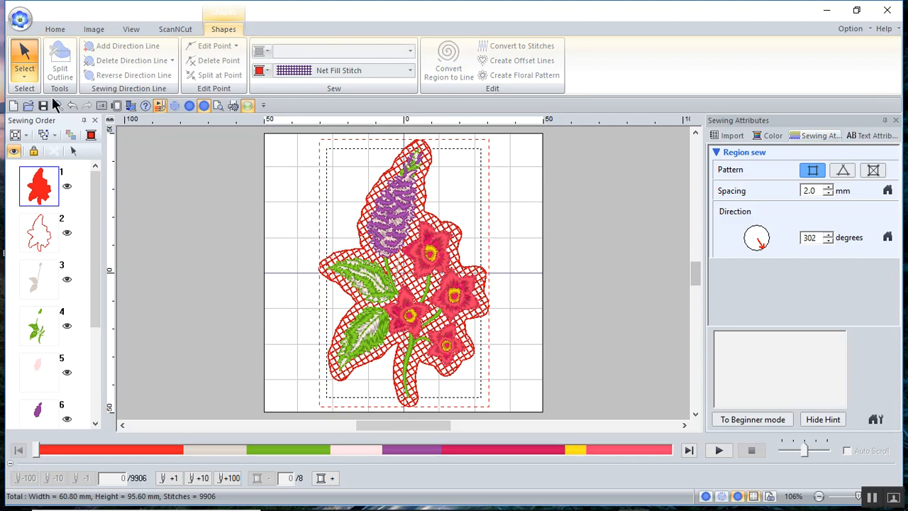
left_click(54, 30)
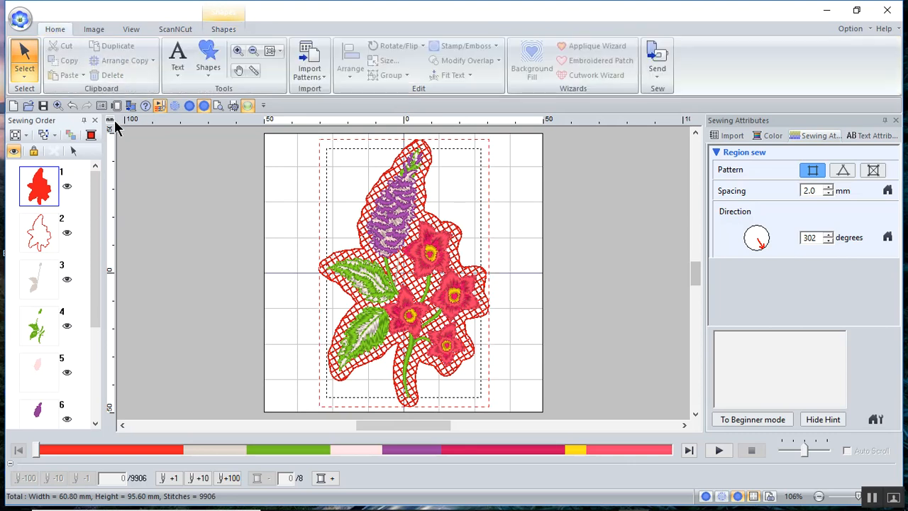
right_click(39, 186)
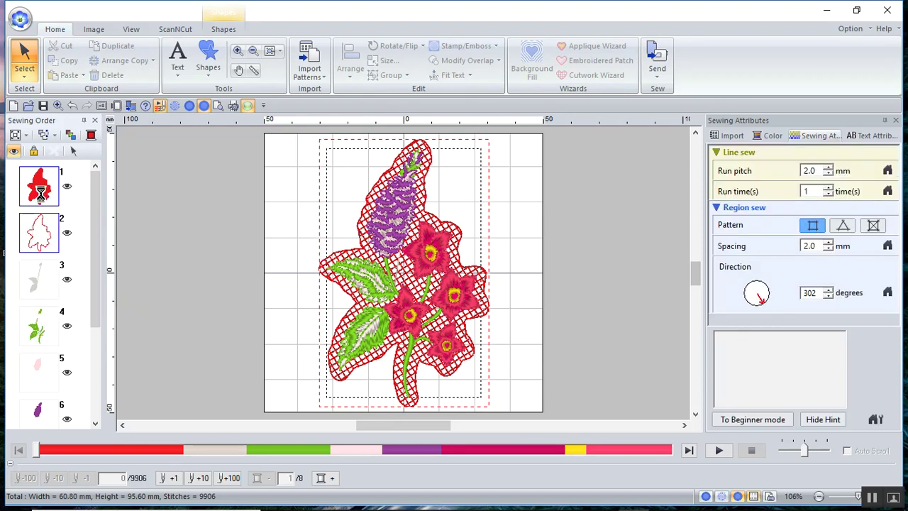
right_click(39, 184)
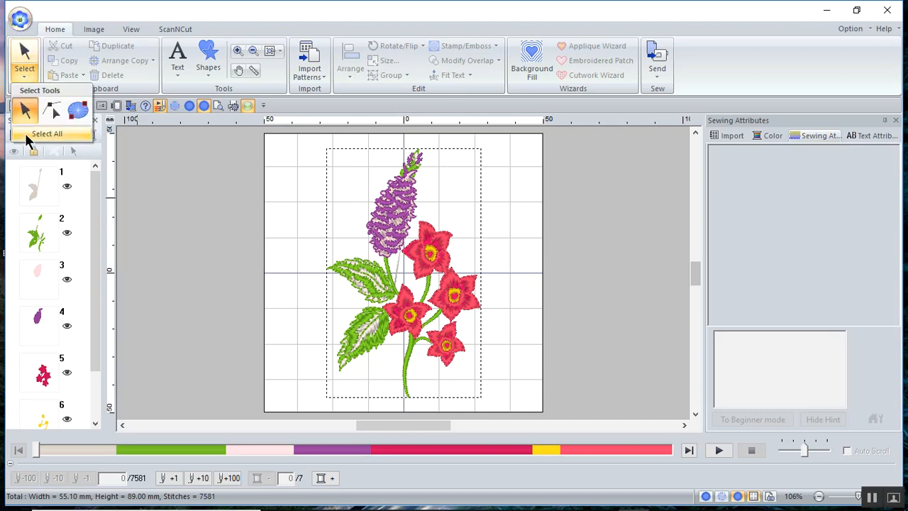
- Select all parts of the flower design via Home > Select > Select All
left_click(46, 133)
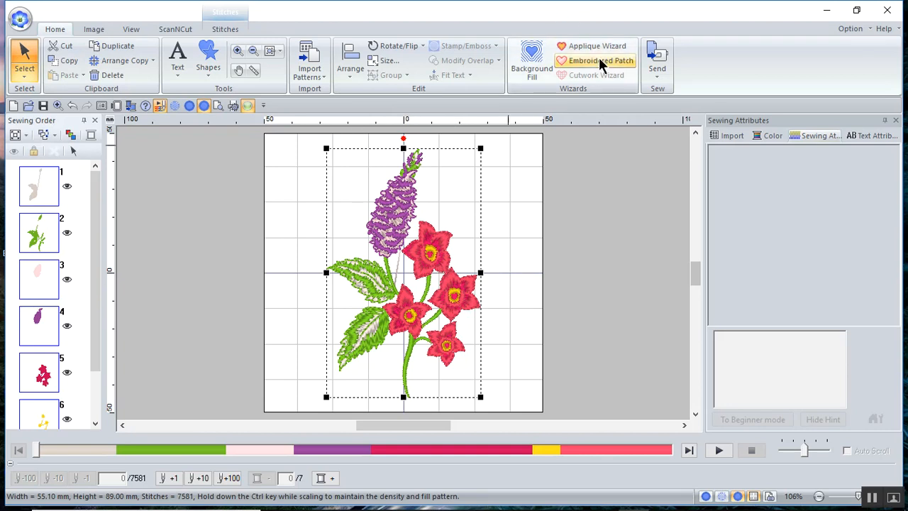
- Create an embroidered patch with no satin border and a 3.0 mm cutting line
left_click(600, 61)
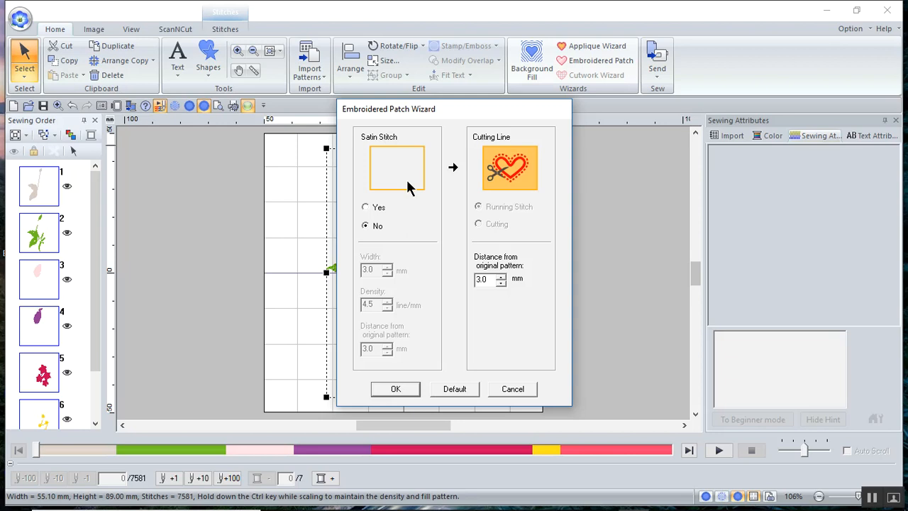
mouse_move(383, 395)
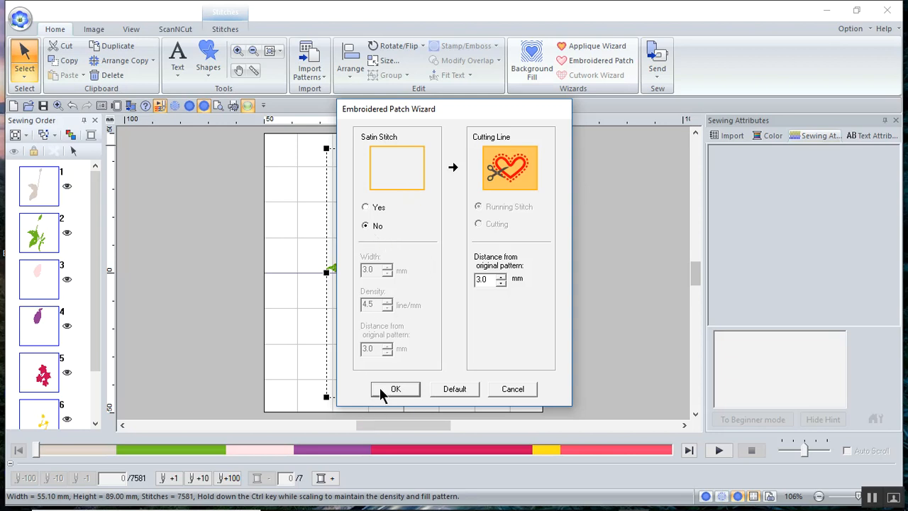
left_click(396, 389)
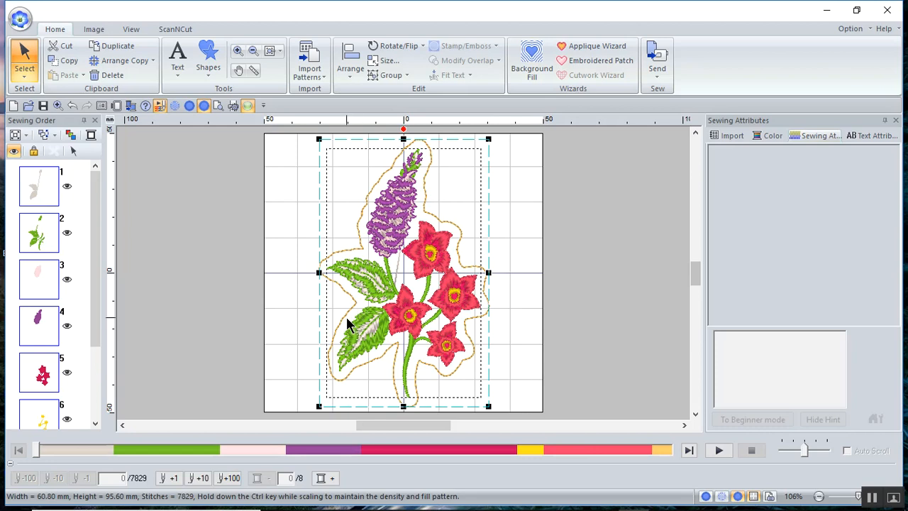
mouse_move(429, 184)
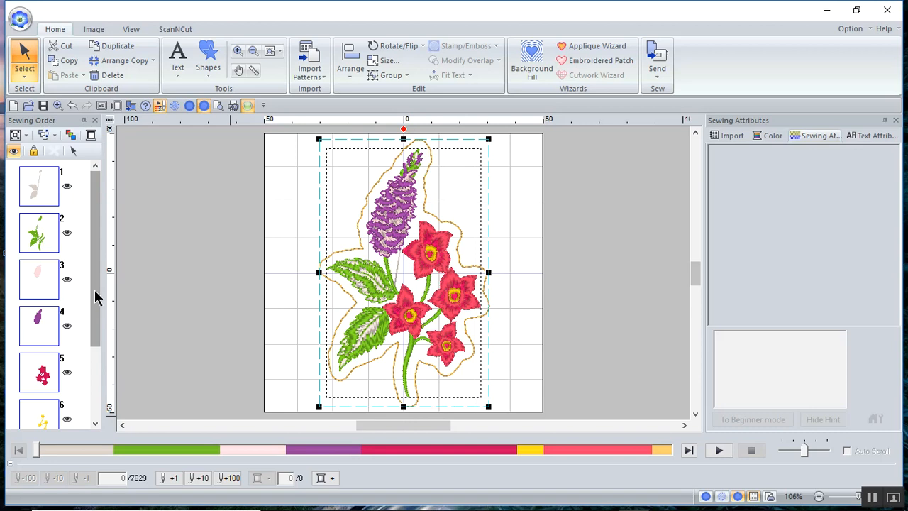
scroll("down", 3)
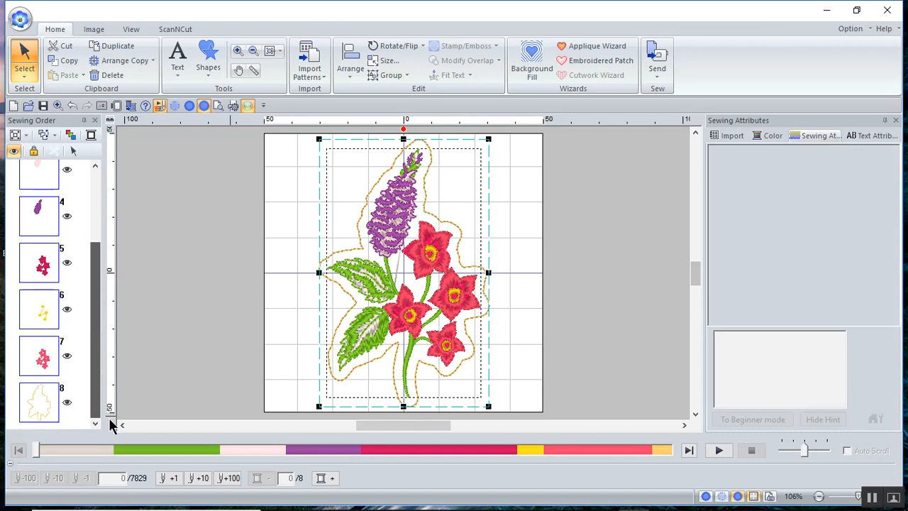
mouse_move(218, 381)
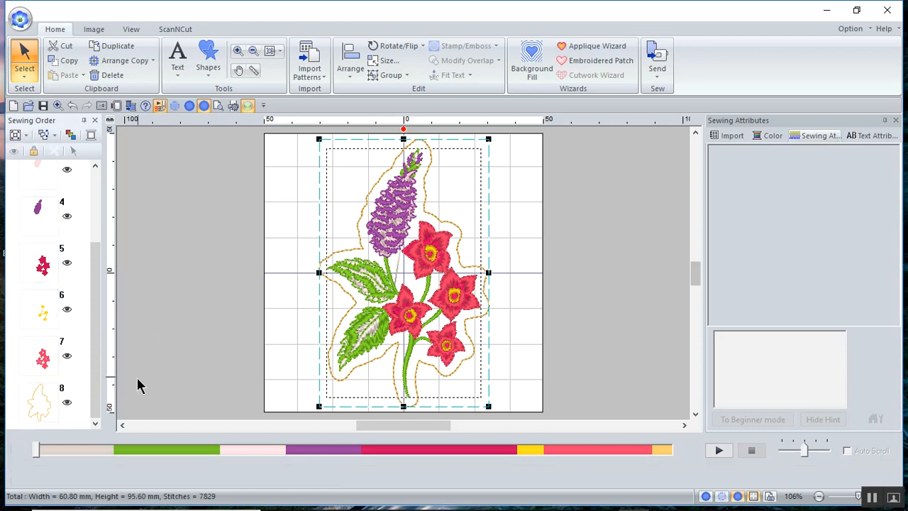
- Set the patch cutting line (item 8) to Sew First, then reselect it
left_click(39, 401)
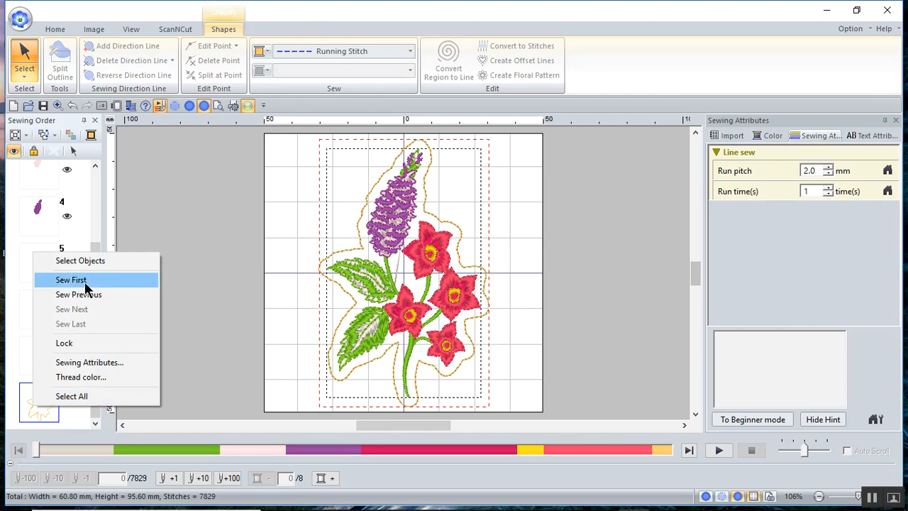
left_click(71, 279)
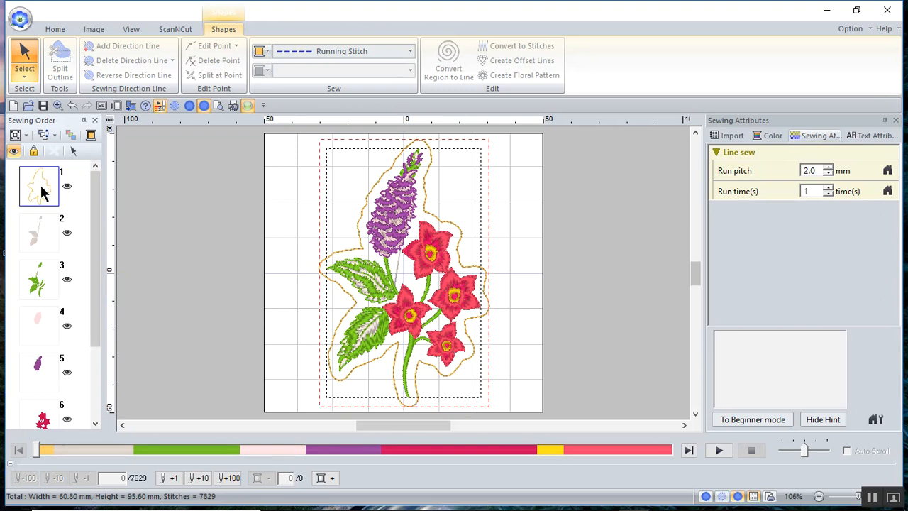
left_click(39, 232)
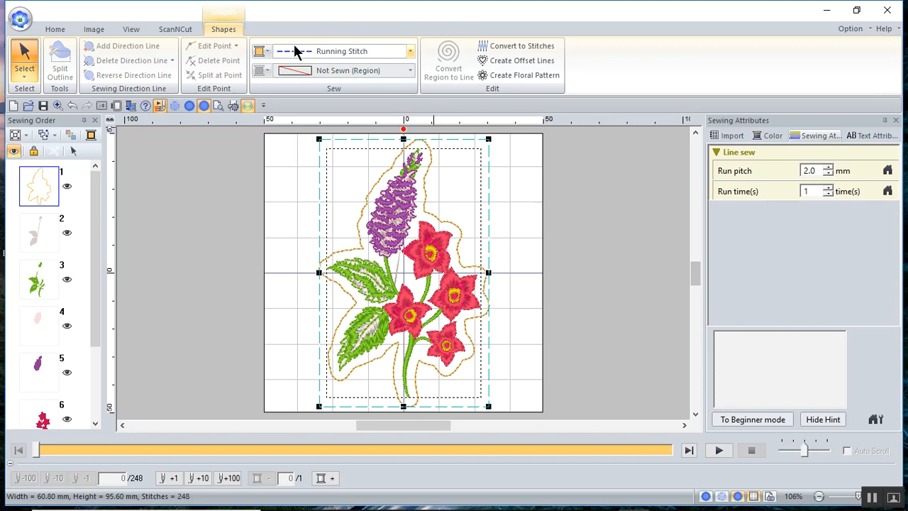
- Make the outline gray and fill its region with gray Net Fill Stitch
left_click(261, 51)
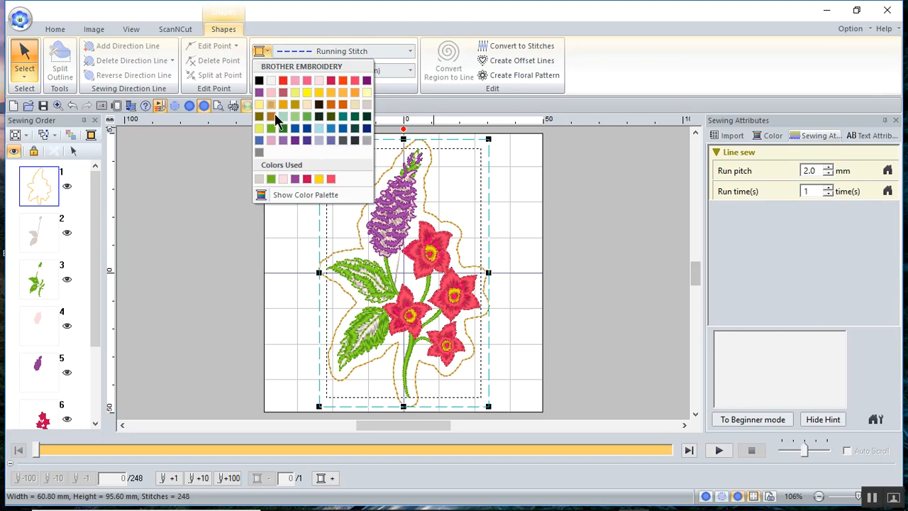
mouse_move(353, 149)
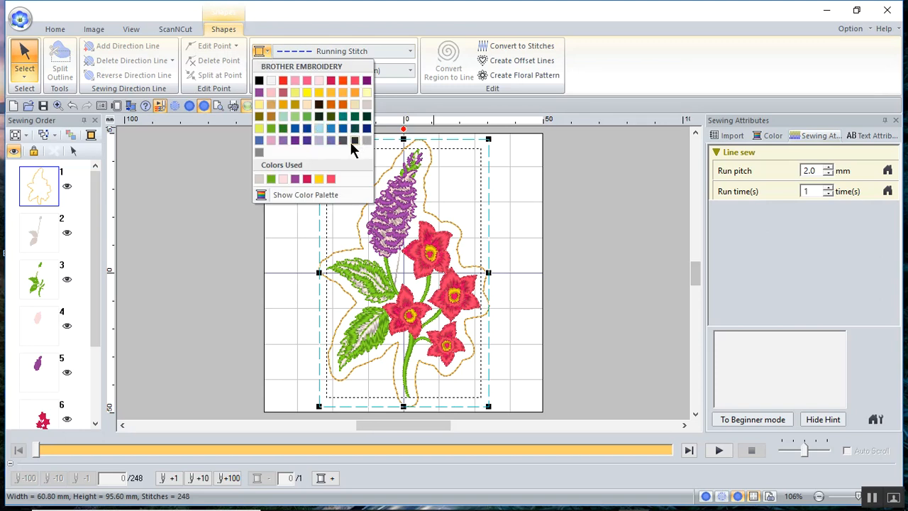
mouse_move(329, 149)
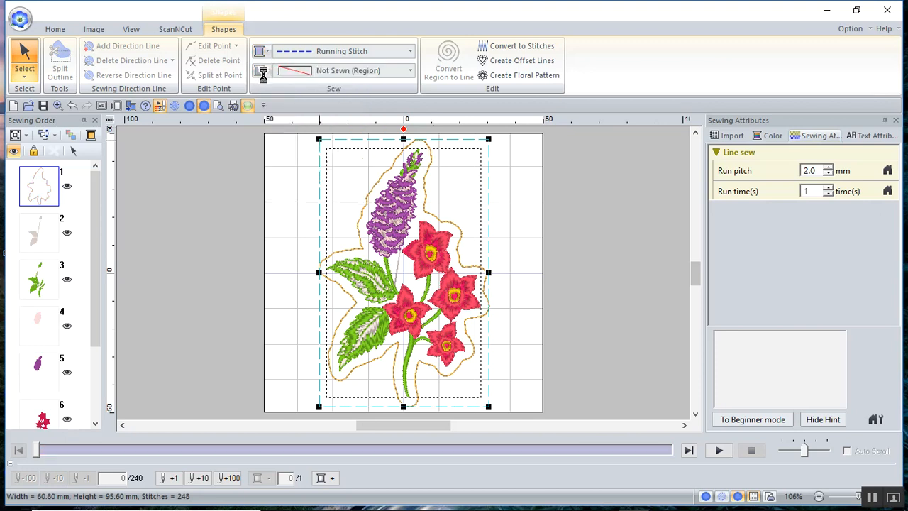
left_click(409, 70)
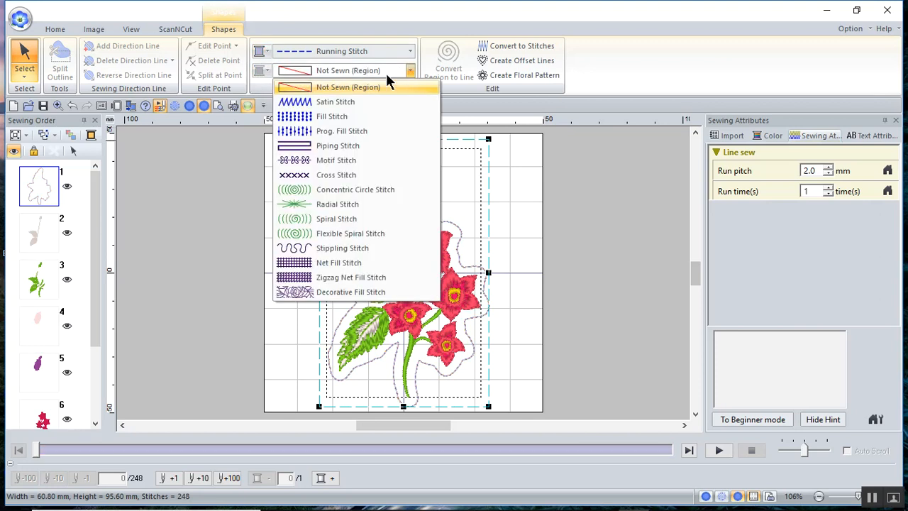
mouse_move(339, 263)
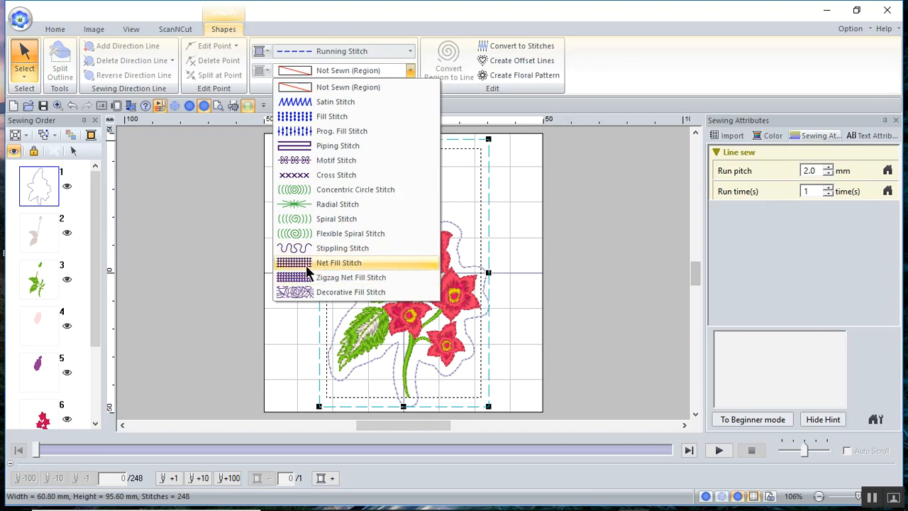
left_click(339, 263)
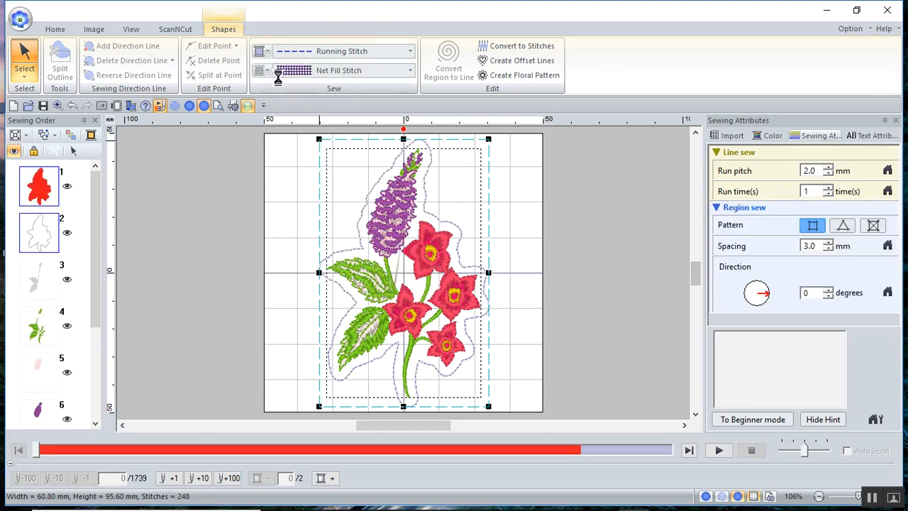
left_click(259, 70)
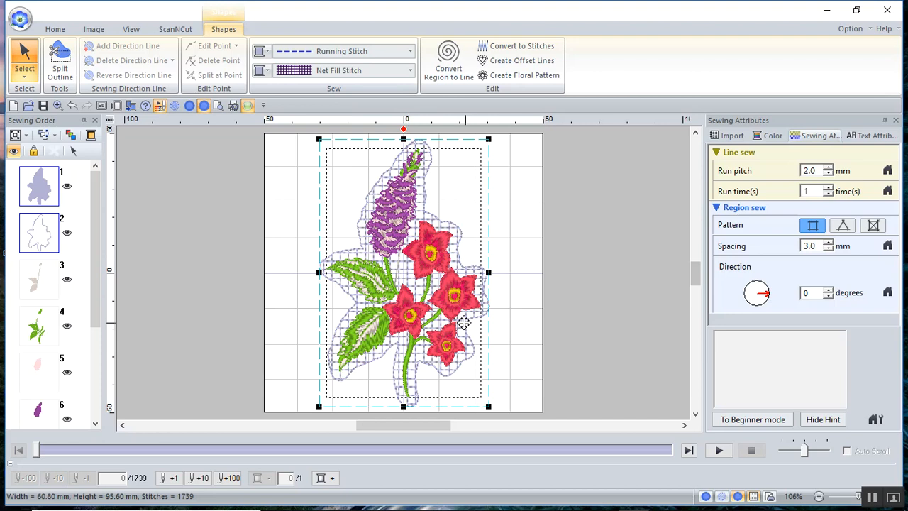
mouse_move(419, 203)
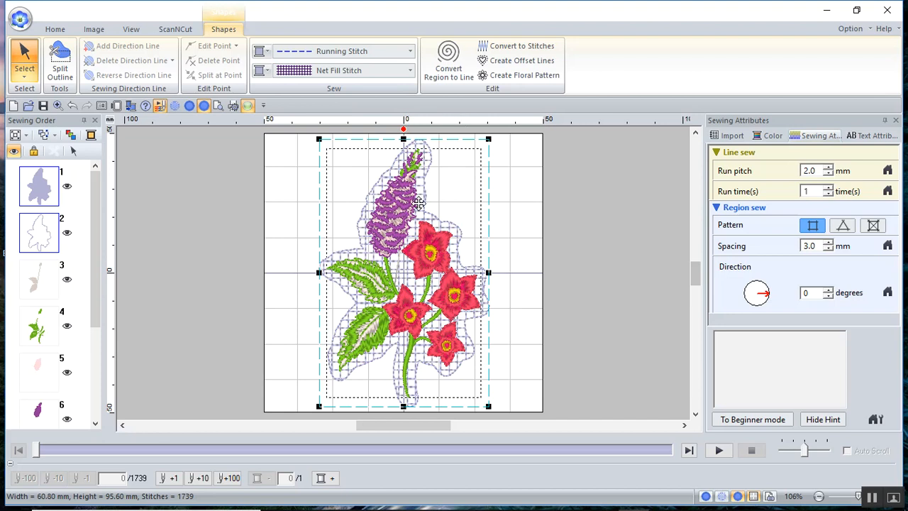
mouse_move(634, 250)
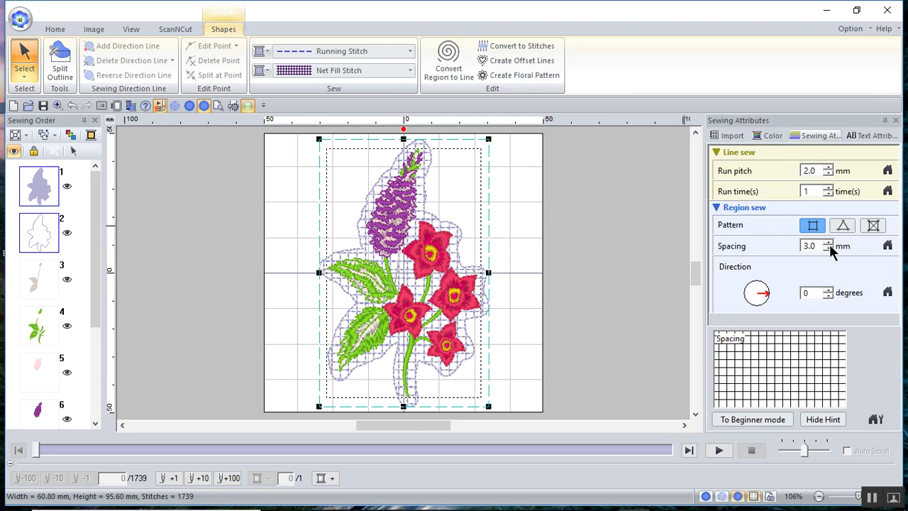
- Set the net fill spacing to 2.0 mm and direction to 327°
left_click(827, 249)
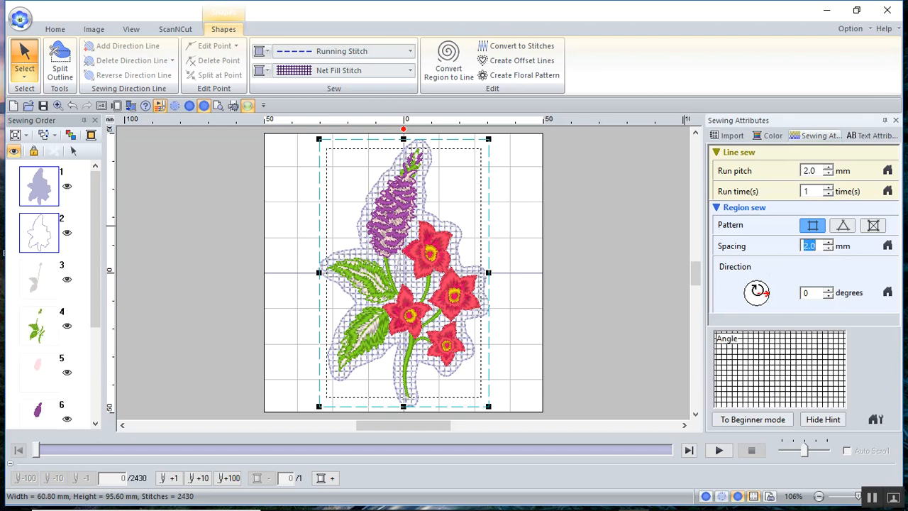
left_click_drag(757, 292, 766, 298)
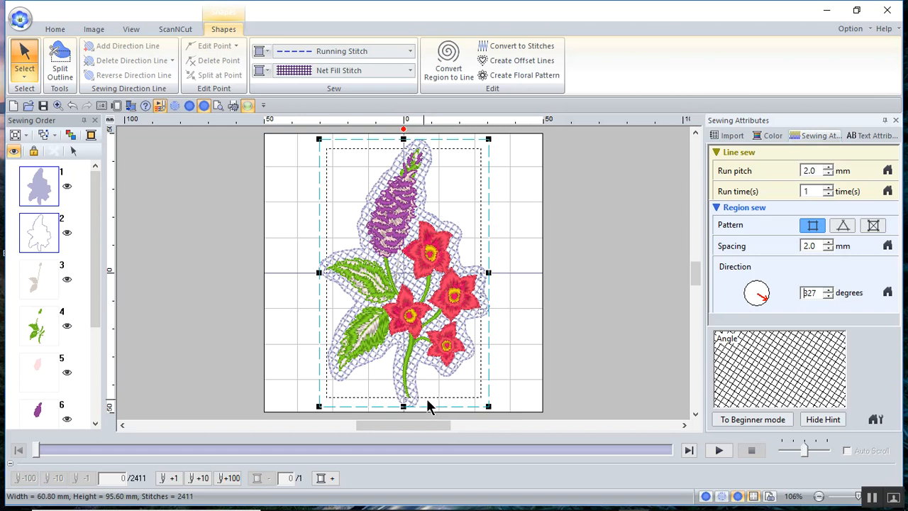
mouse_move(436, 385)
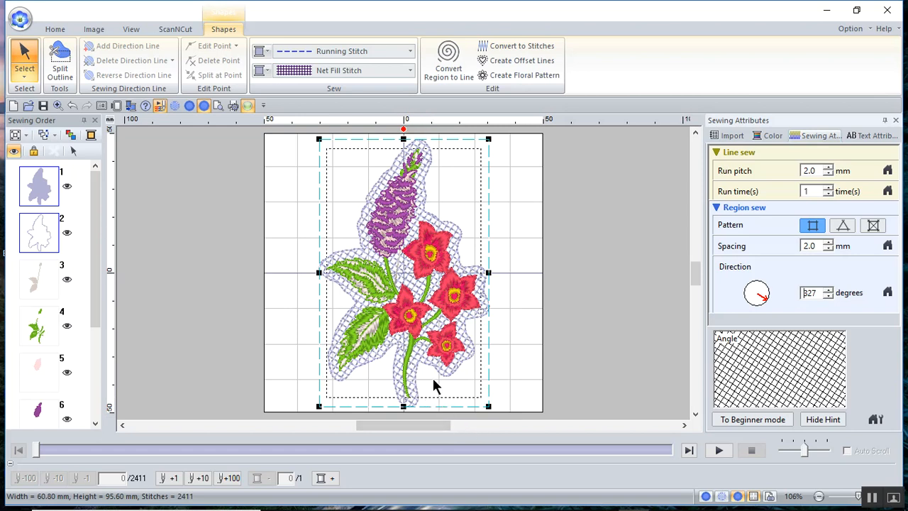
mouse_move(516, 383)
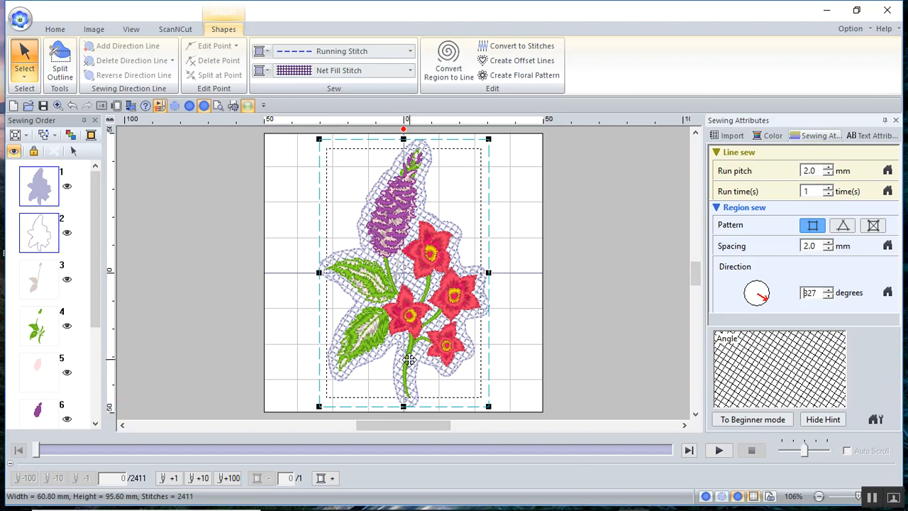
mouse_move(459, 378)
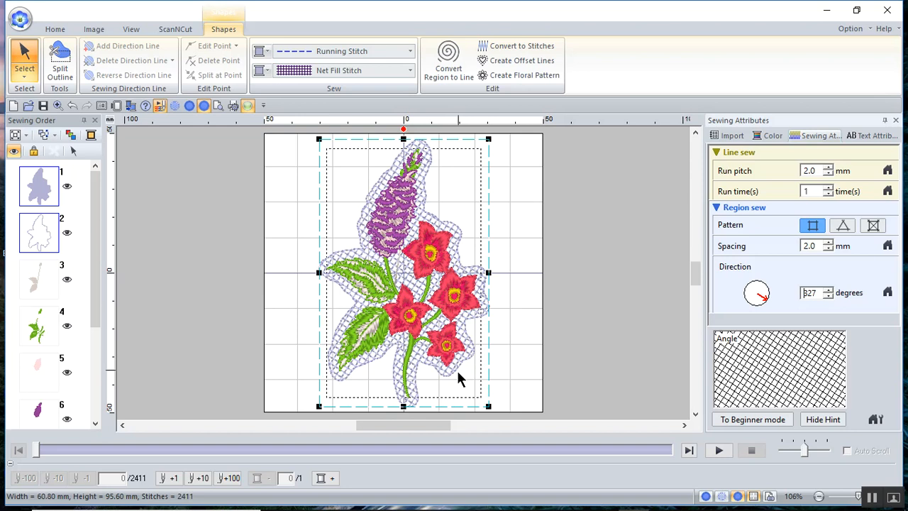
mouse_move(473, 378)
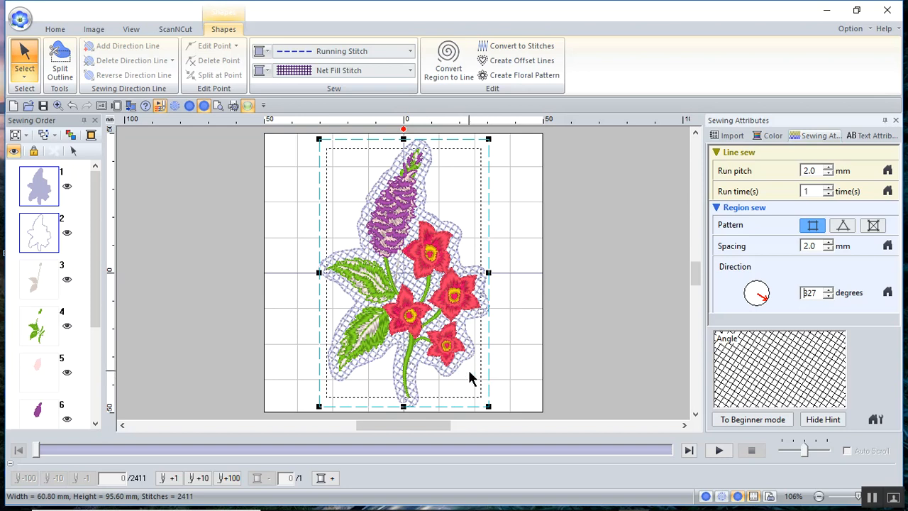
mouse_move(469, 416)
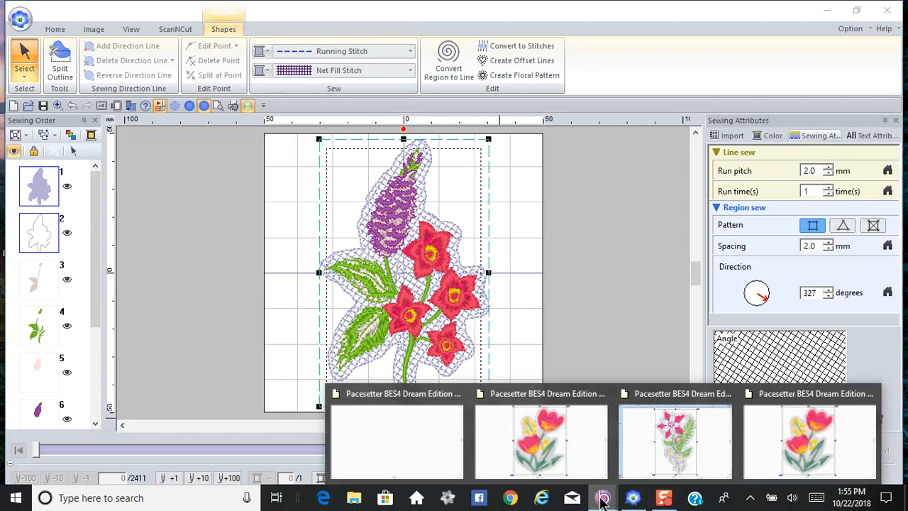
mouse_move(381, 270)
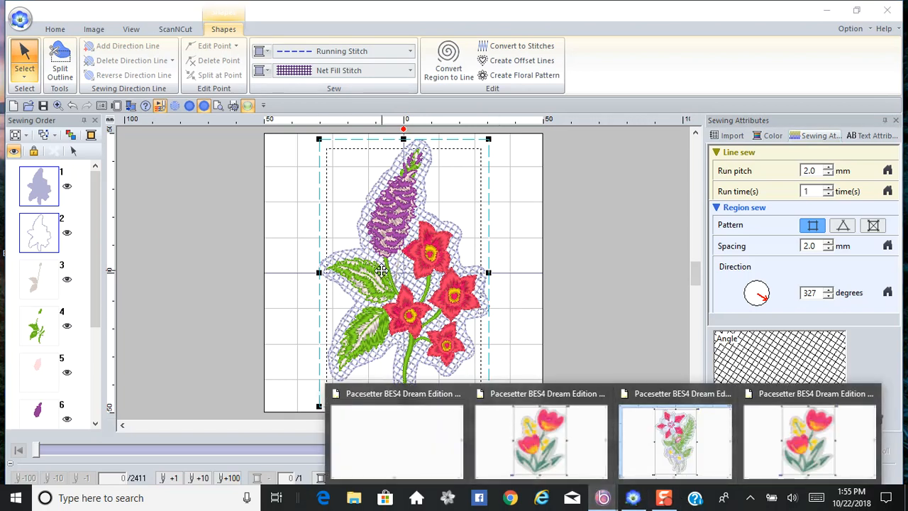
mouse_move(564, 374)
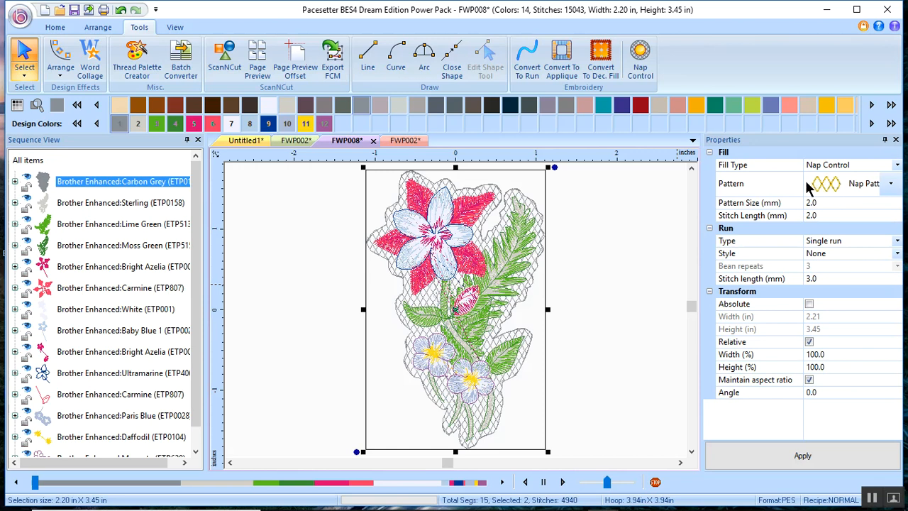
mouse_move(841, 195)
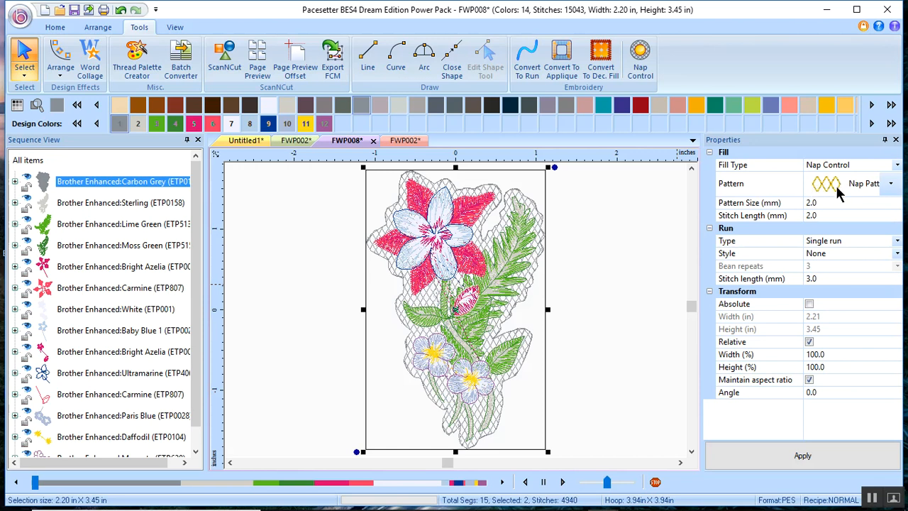
mouse_move(819, 189)
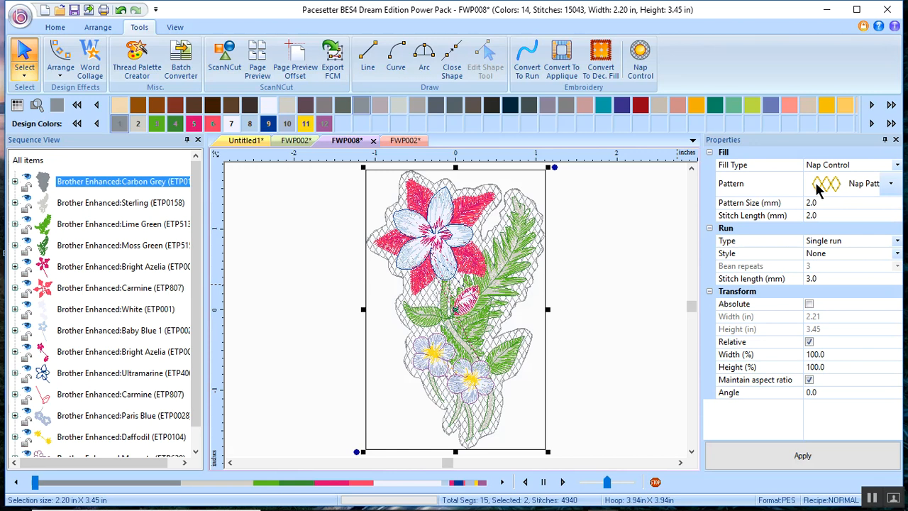
mouse_move(757, 190)
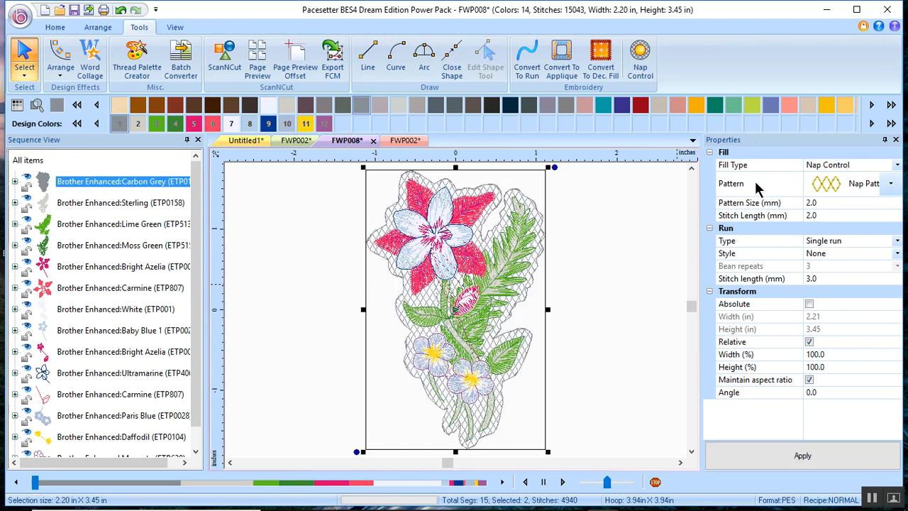
mouse_move(851, 195)
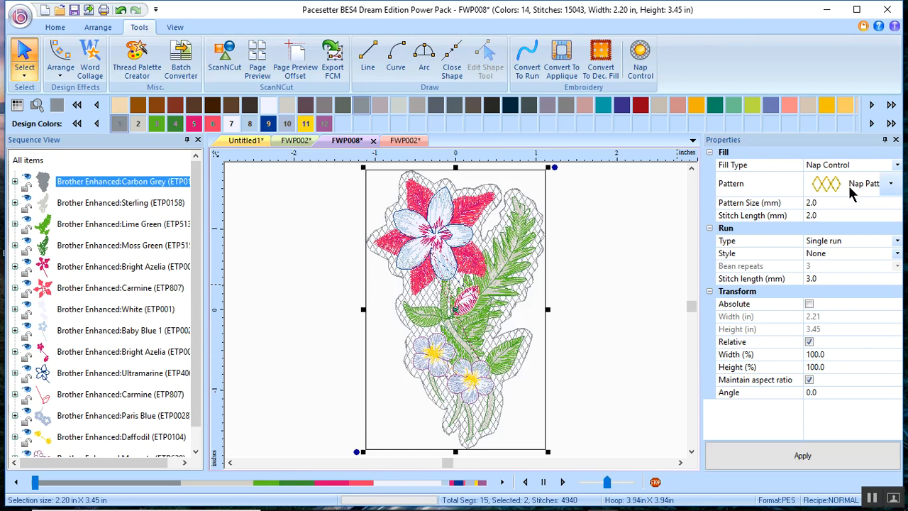
mouse_move(844, 197)
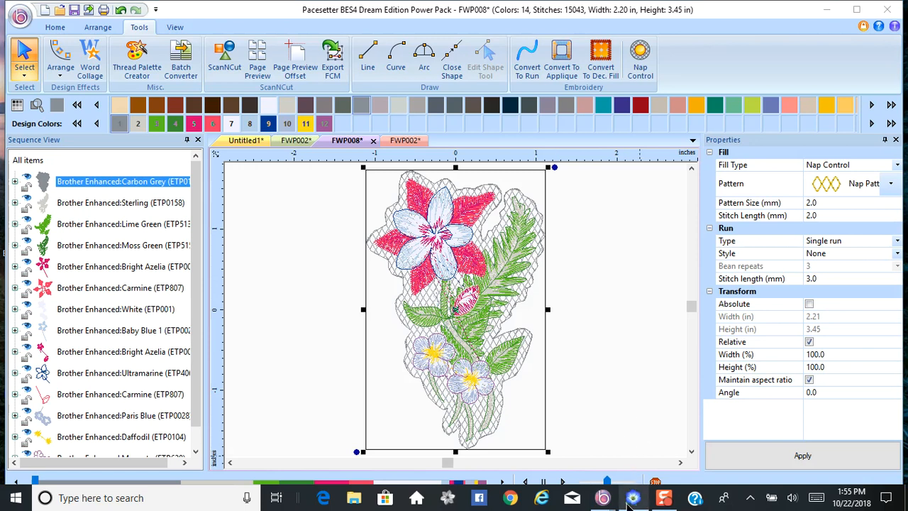
left_click(663, 498)
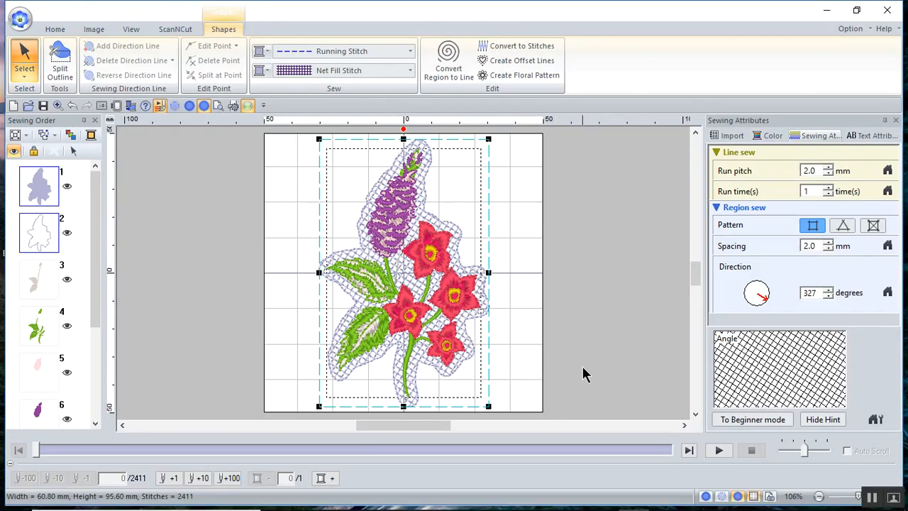